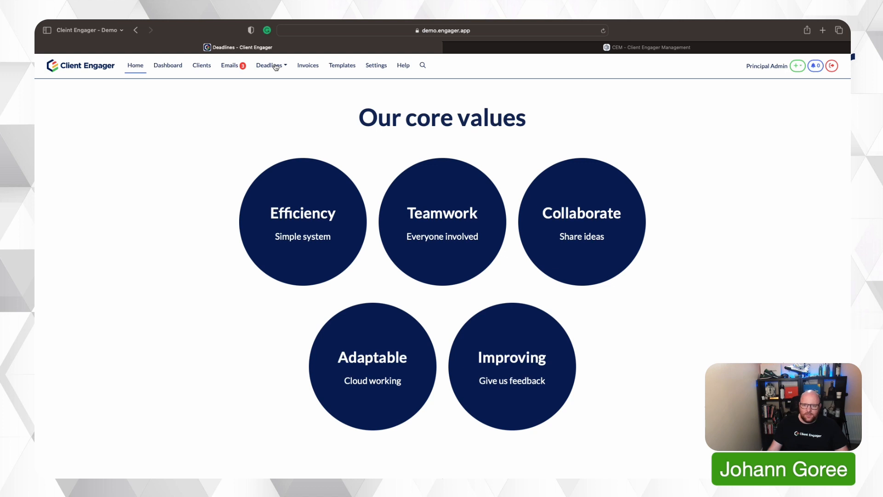
From the Deadlines menu, show the board for all job types
click(269, 64)
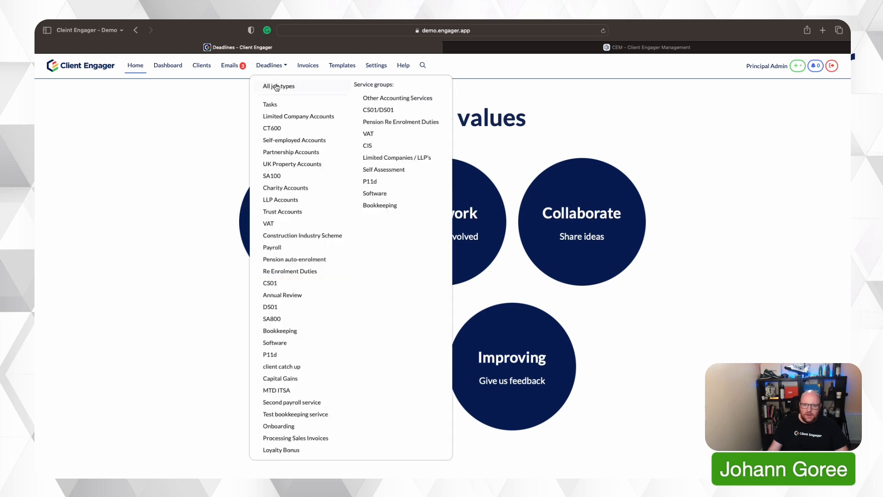
click(277, 86)
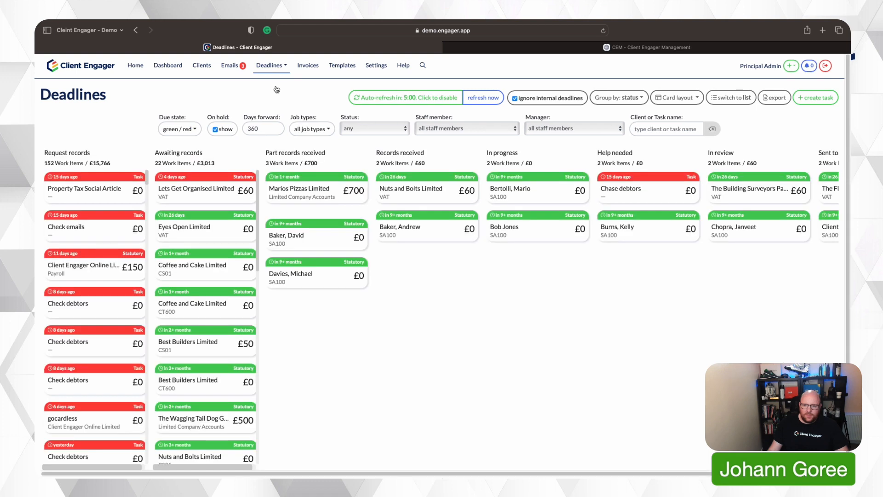
mouse_move(336, 239)
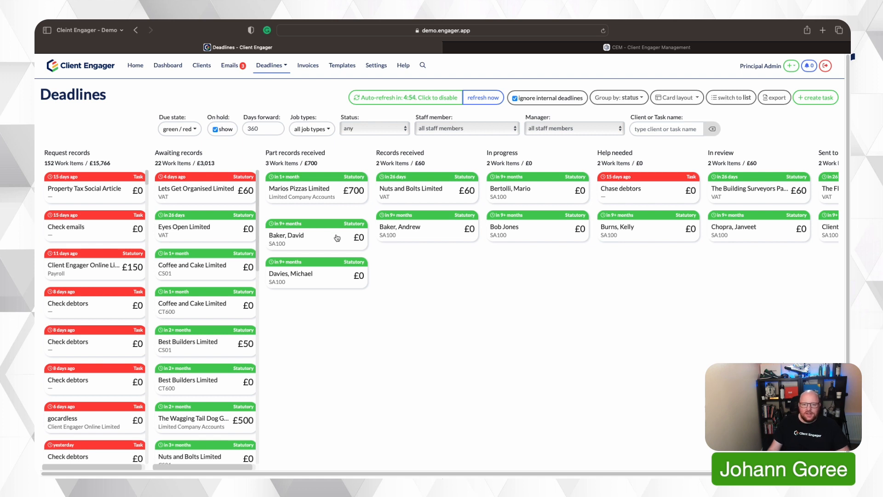
mouse_move(352, 223)
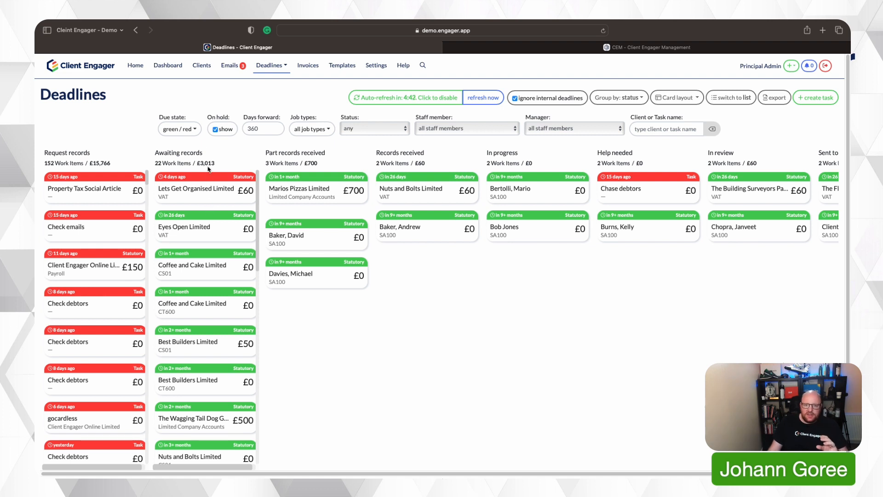
Add yellow (due soon) and orange (due very soon) to the Due state filter
click(179, 129)
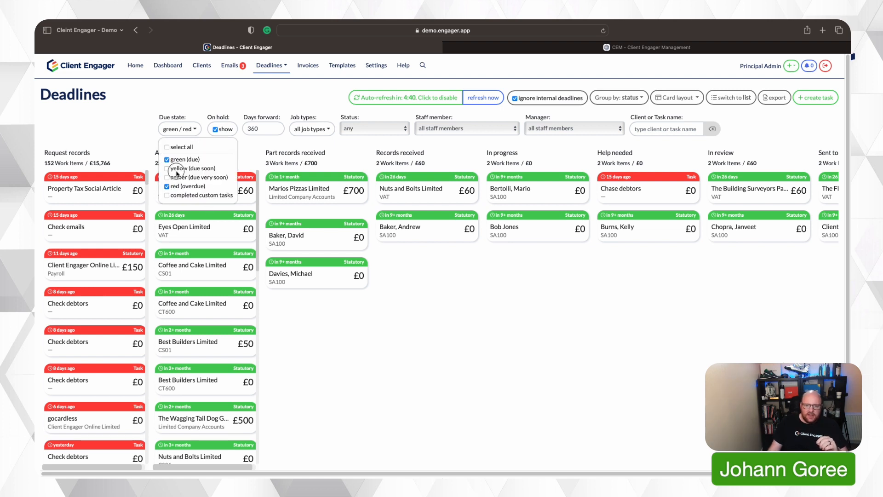
click(166, 169)
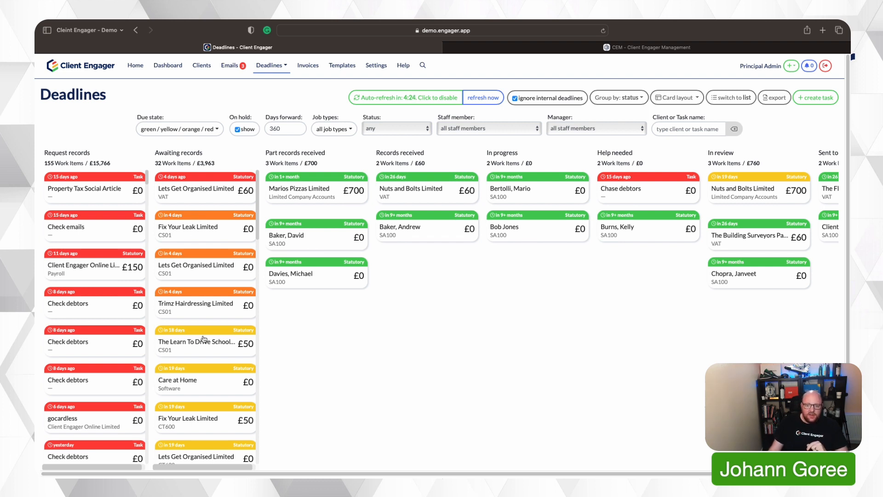
mouse_move(218, 333)
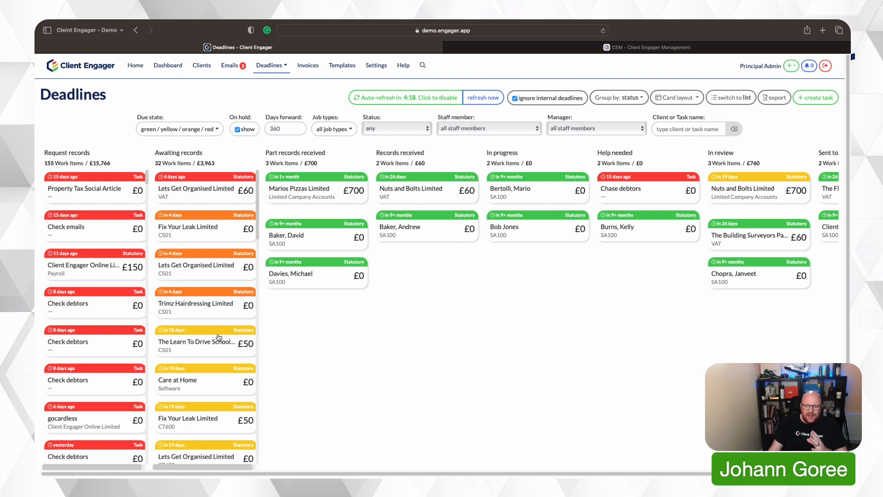
mouse_move(324, 272)
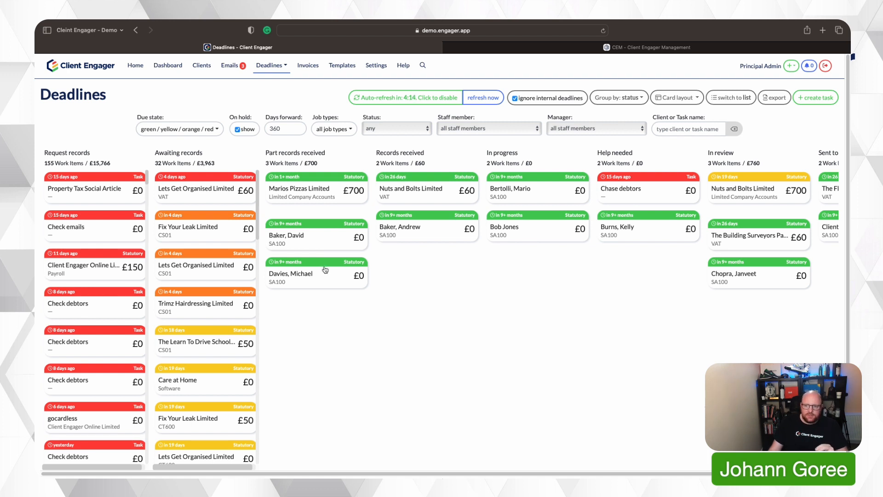
click(619, 97)
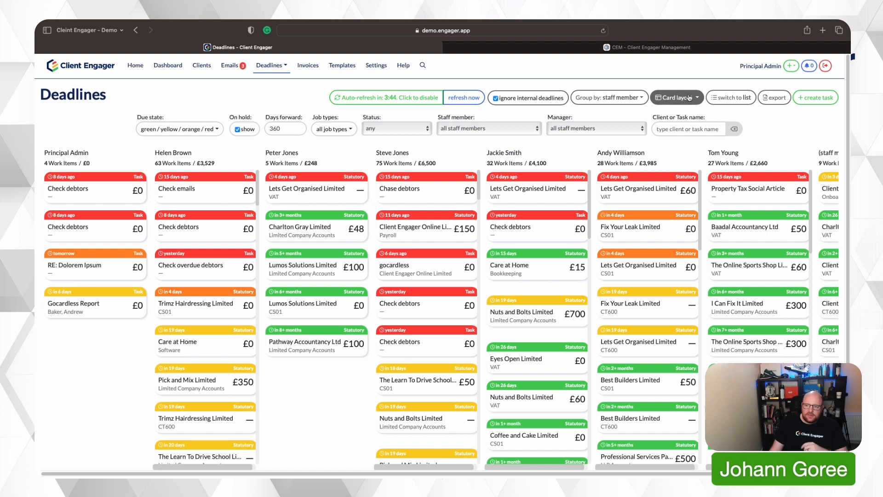
click(677, 98)
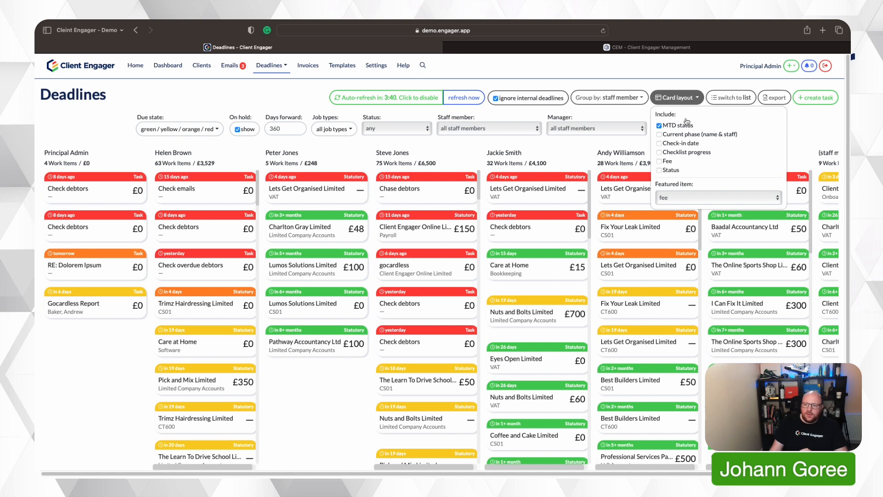
Toggle current phase, check-in date and checklist progress off in Card layout
click(659, 134)
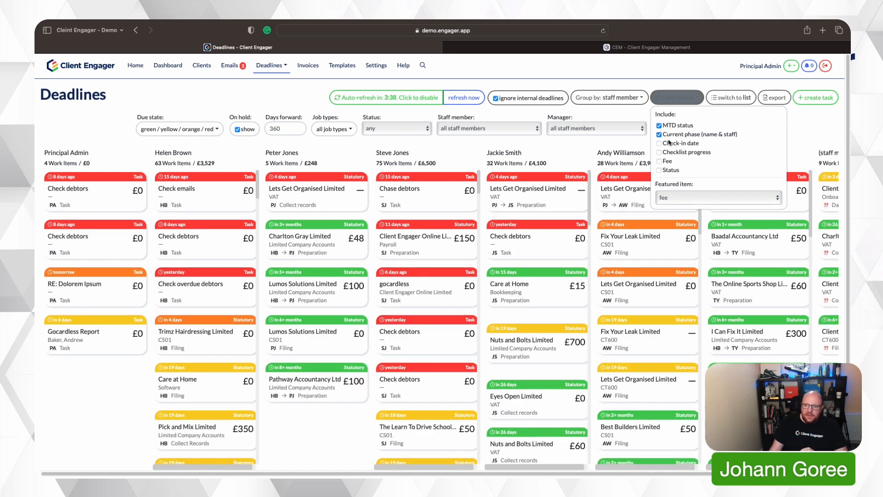
click(659, 152)
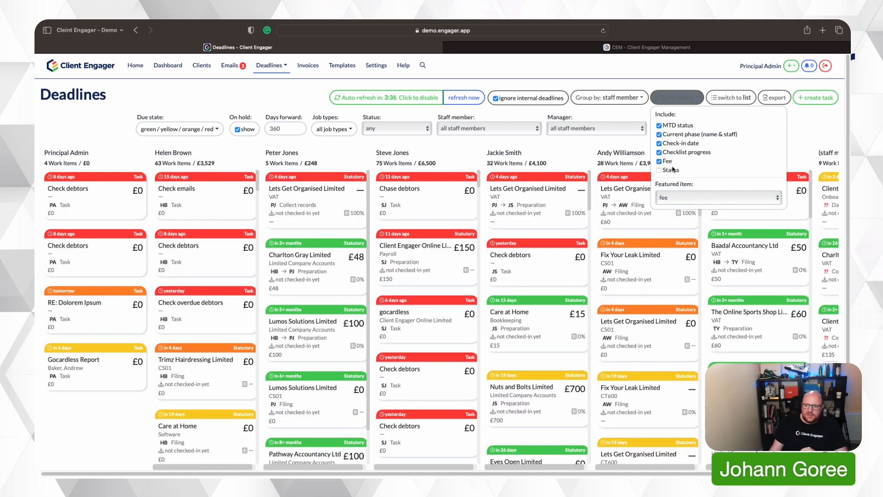
click(659, 170)
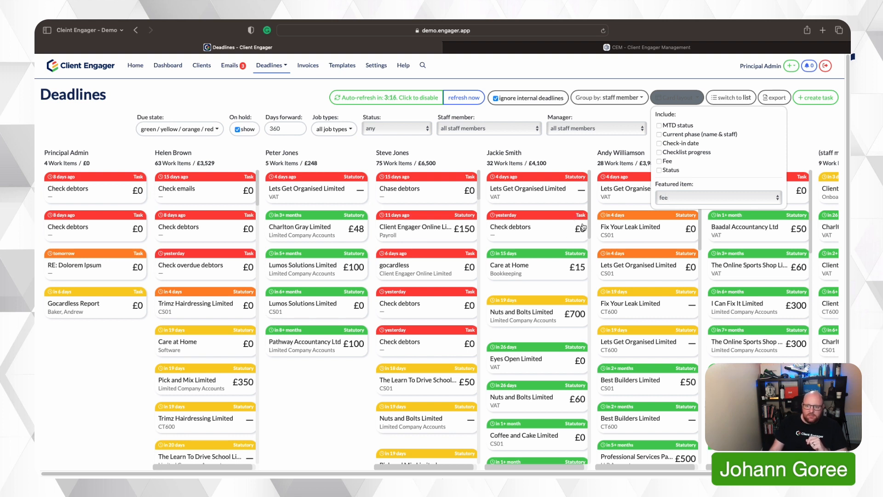
Feature checklist percentage on cards and open Nuts and Bolts Limited's Limited Company Accounts checklist
click(718, 197)
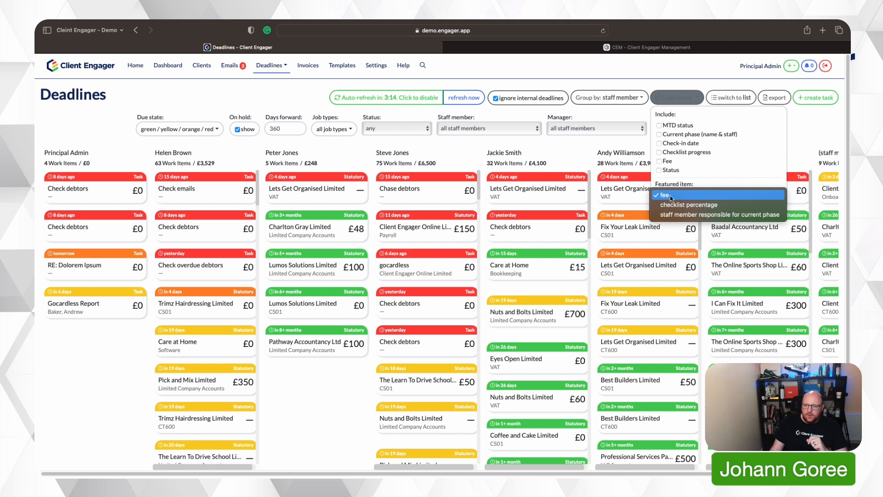
click(689, 205)
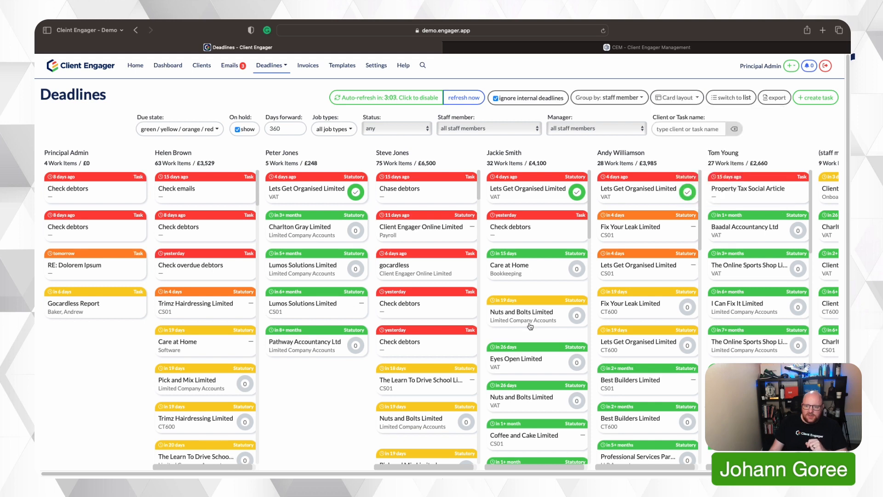
click(529, 316)
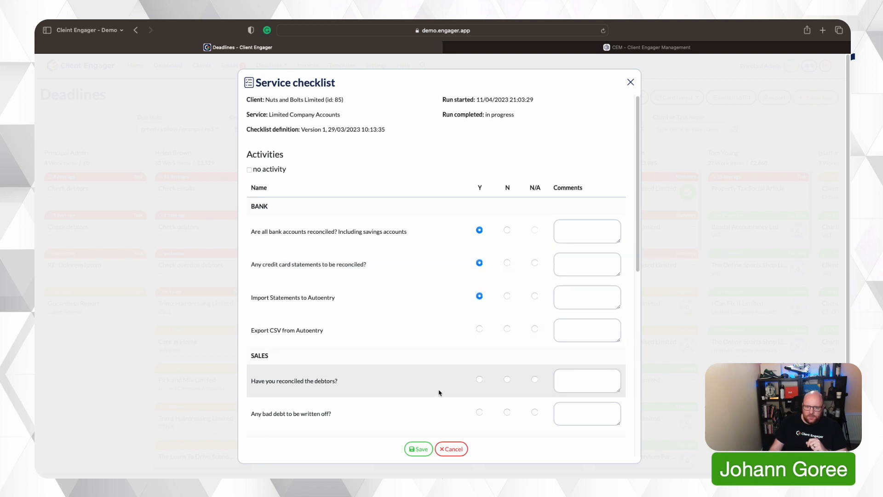
Save the Nuts and Bolts Limited checklist at 23% and close its job window
click(418, 449)
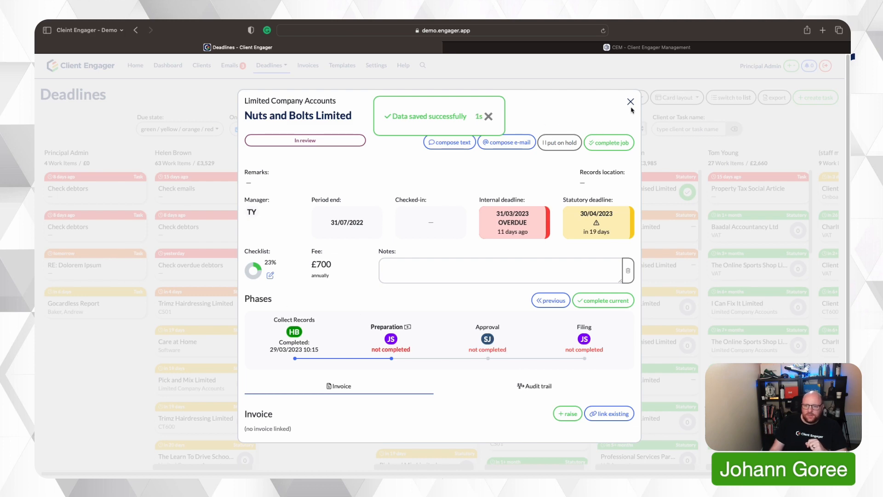
click(630, 102)
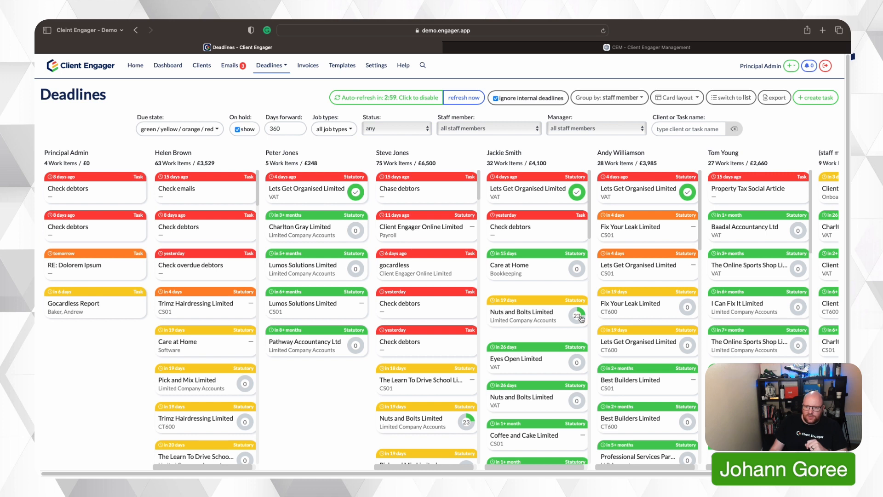
click(677, 97)
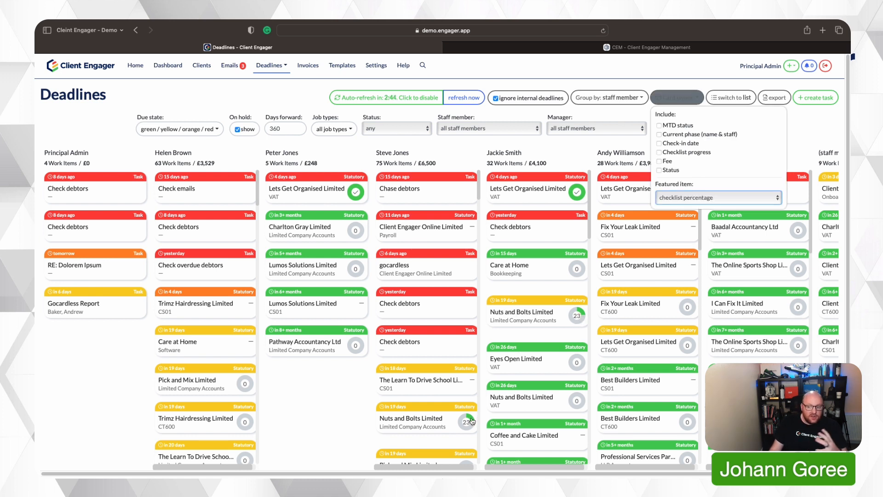
Feature current-phase staff, add status, fee, checklist and check-in, then open Lumos Solutions' accounts job
click(718, 197)
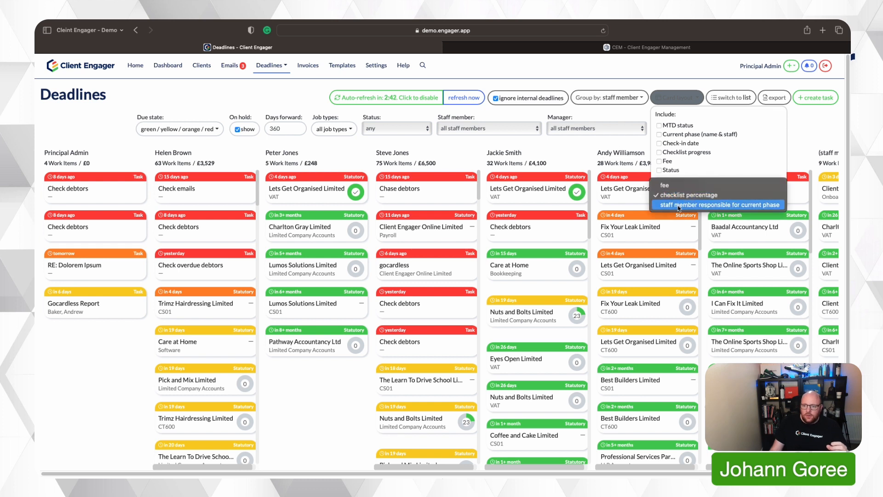
click(718, 204)
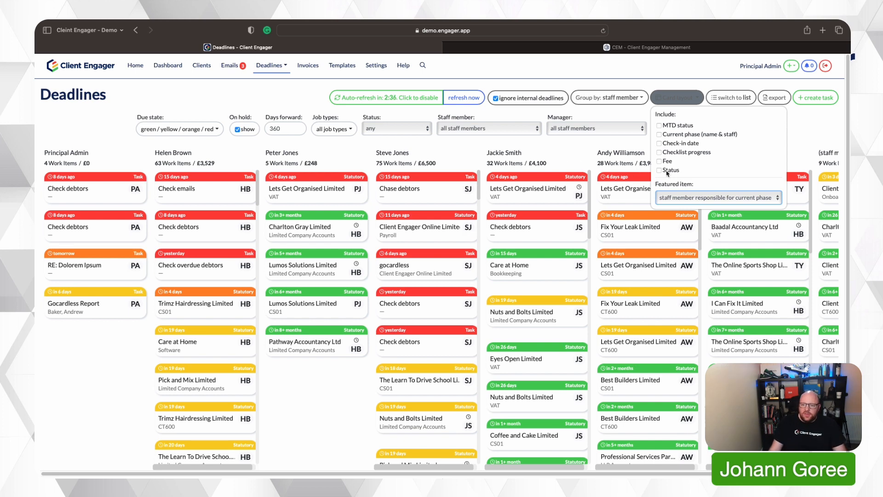
click(659, 170)
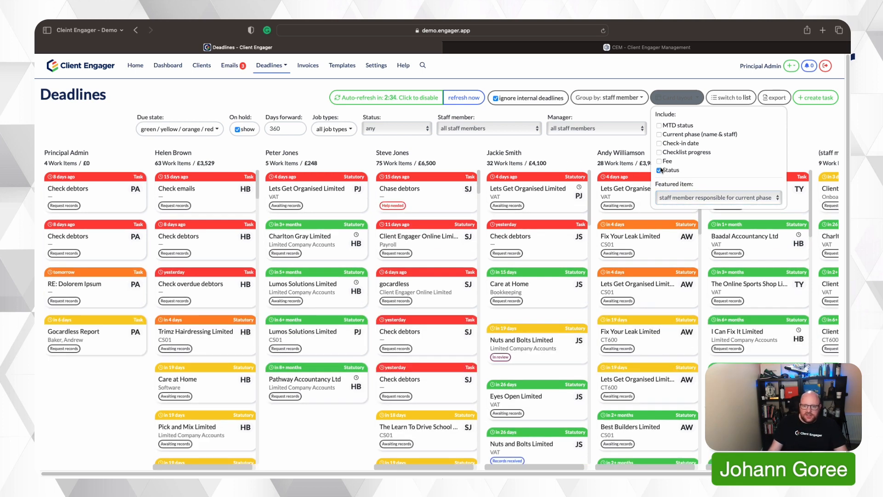
click(659, 161)
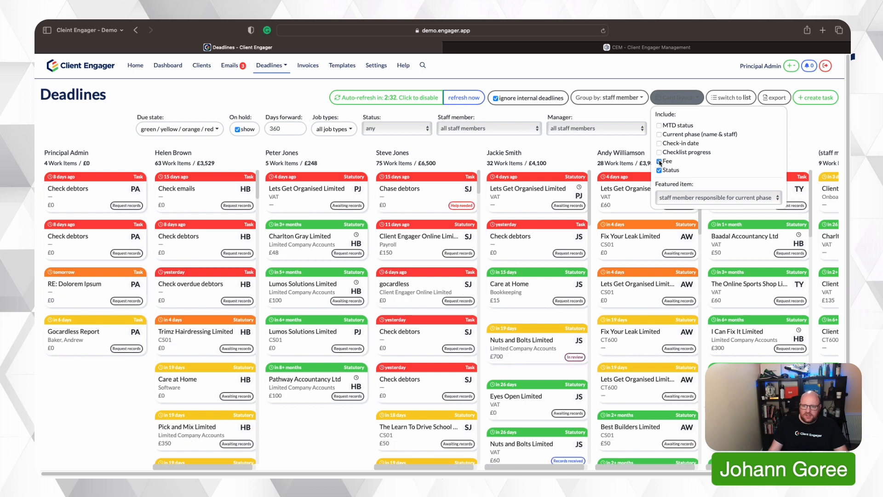
mouse_move(579, 189)
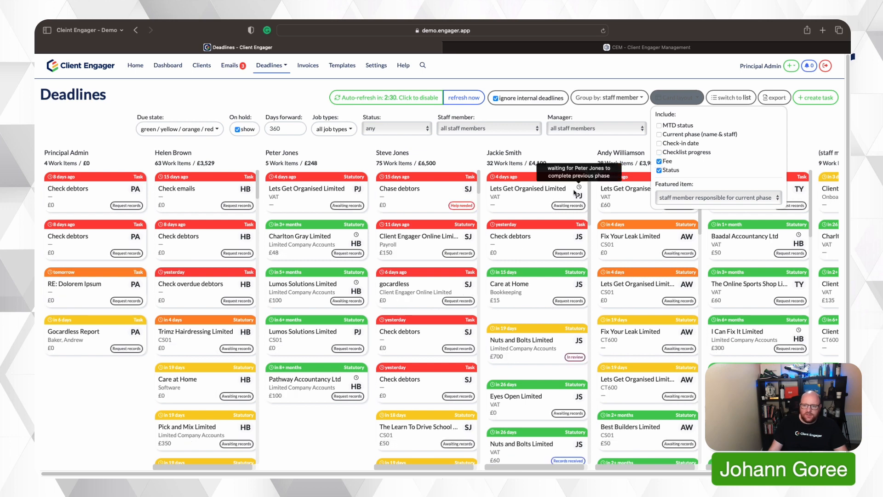
click(659, 152)
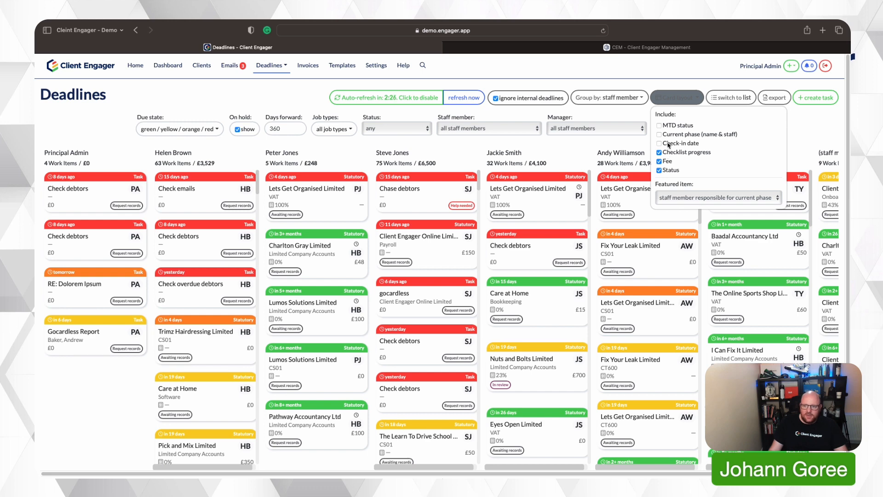
click(659, 143)
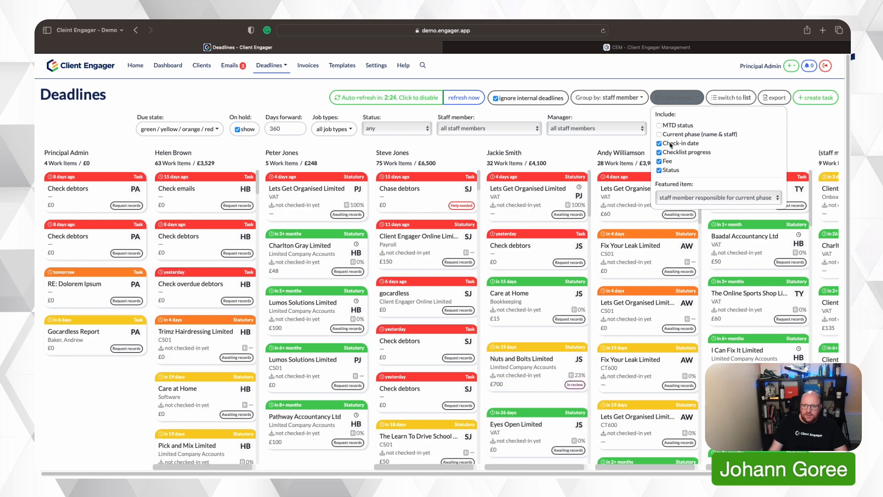
click(658, 134)
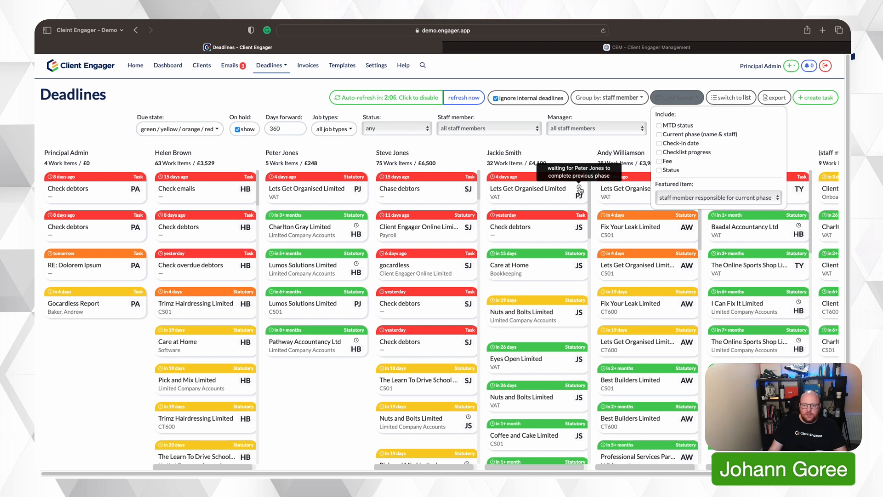
mouse_move(497, 200)
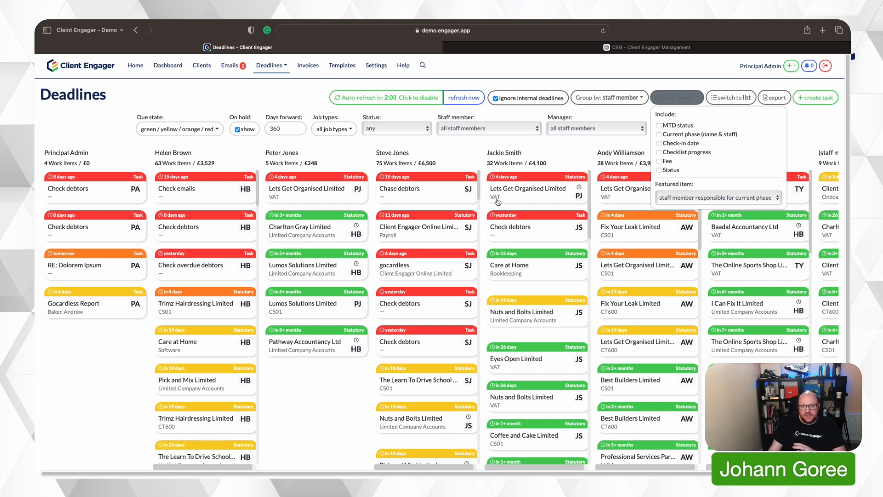
mouse_move(356, 228)
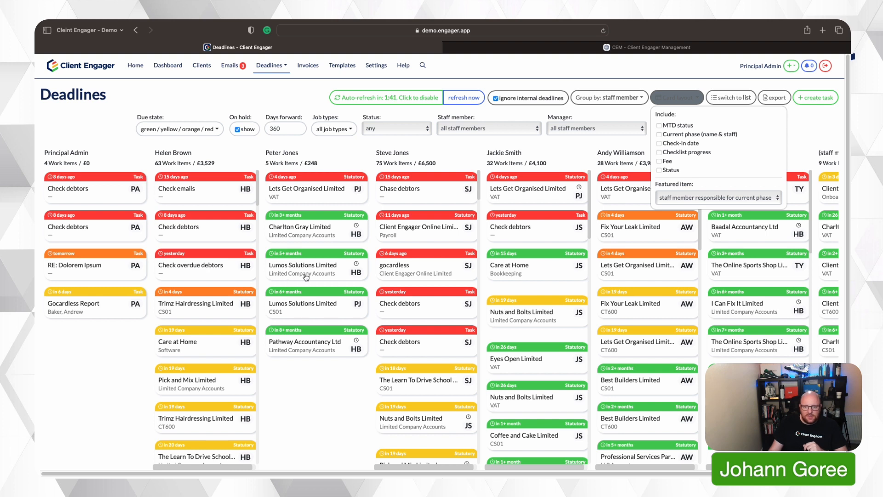
mouse_move(163, 276)
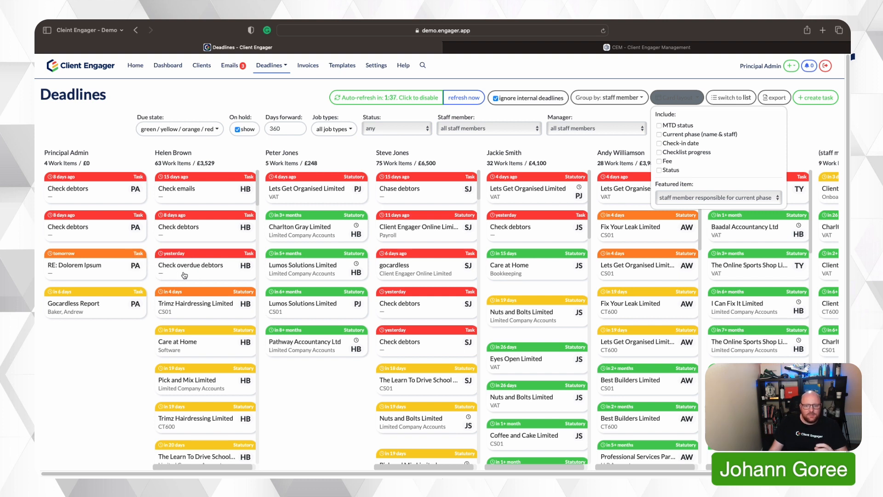
mouse_move(243, 254)
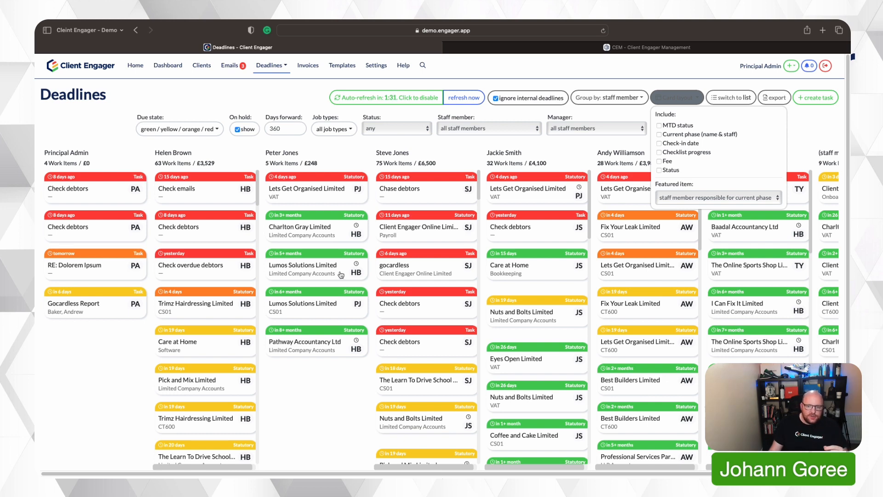
click(316, 264)
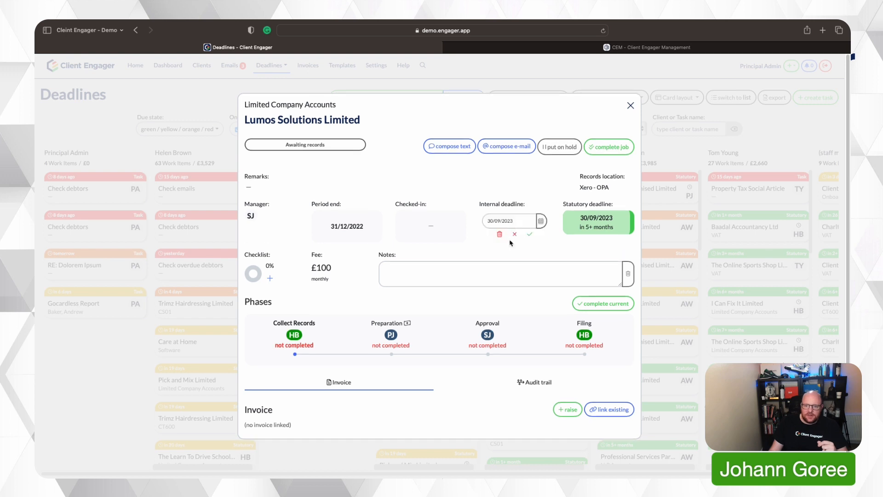
Save 03/05/2023 as the accounts job's internal deadline and close the job window
click(508, 221)
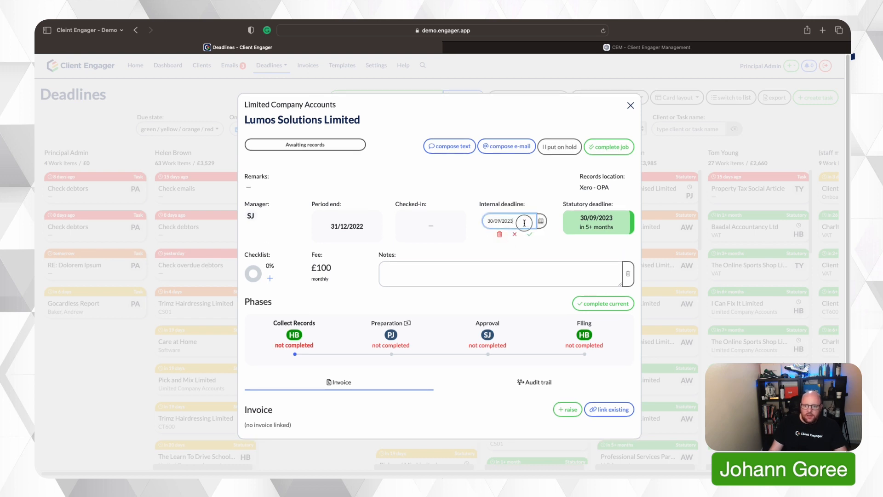
click(541, 221)
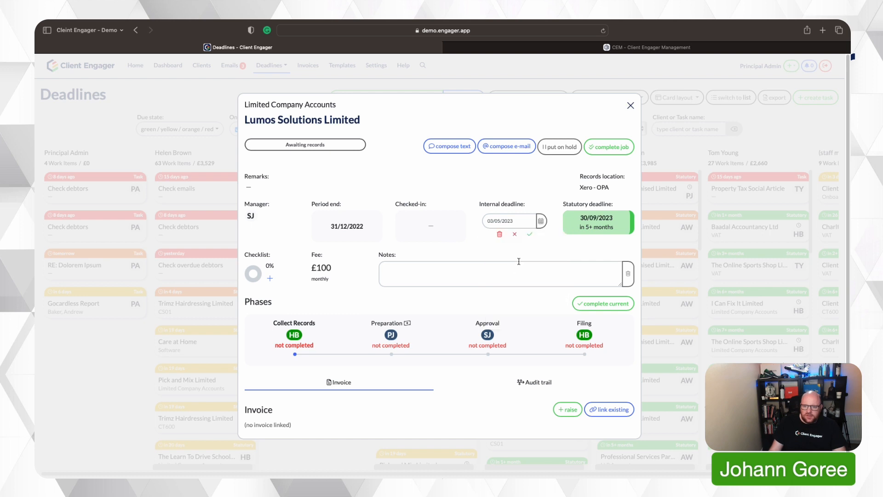
click(529, 234)
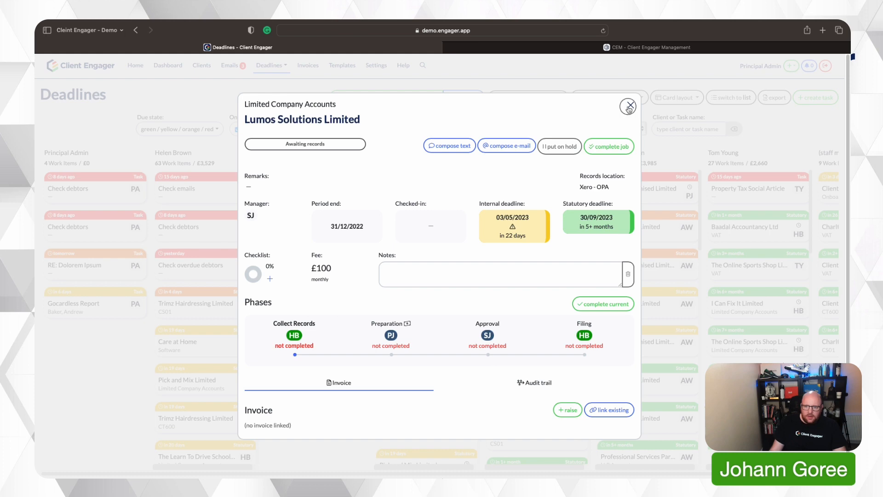
click(628, 105)
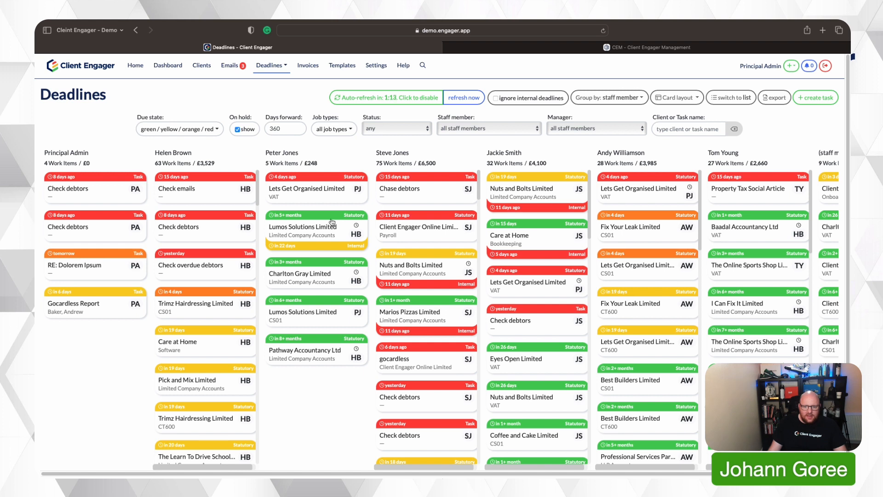
mouse_move(336, 243)
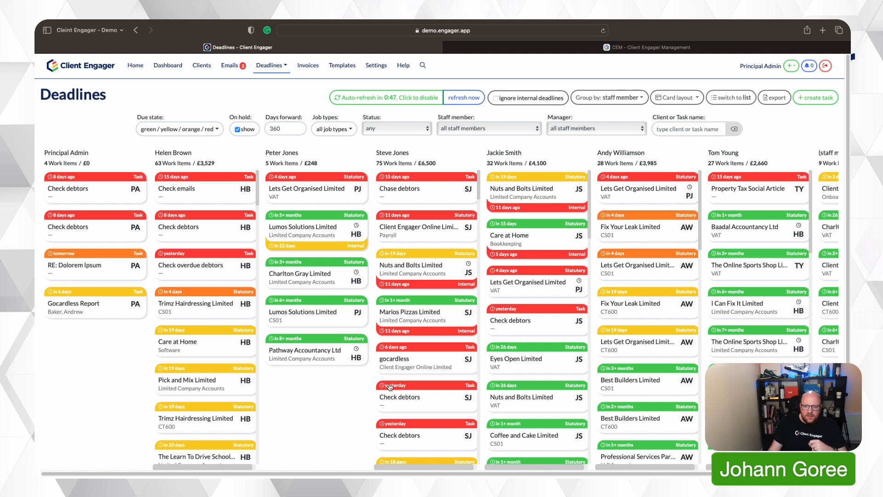
mouse_move(476, 421)
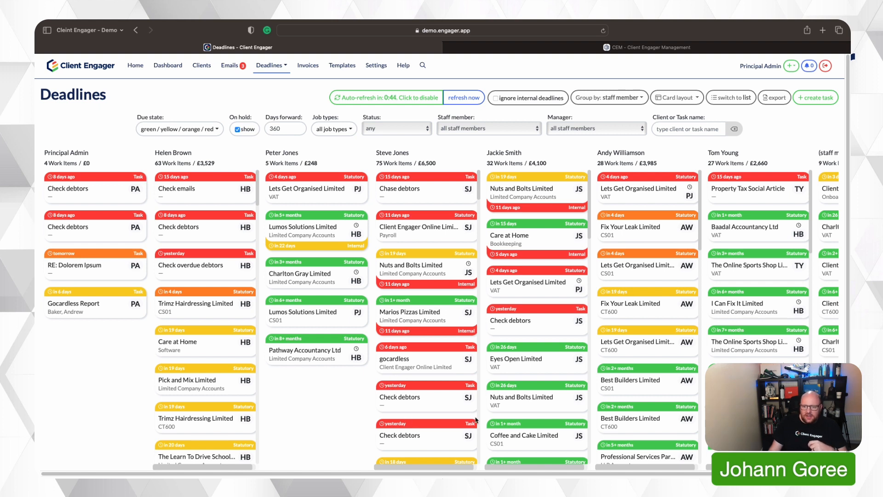
mouse_move(504, 352)
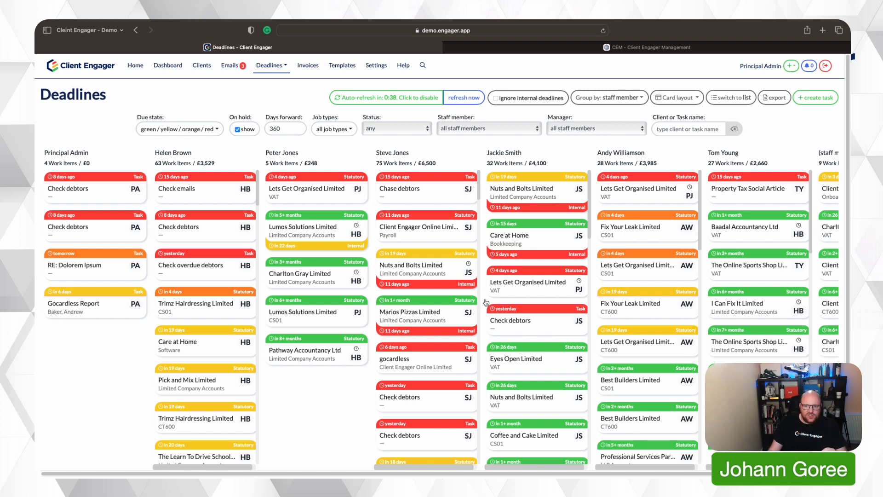
mouse_move(419, 286)
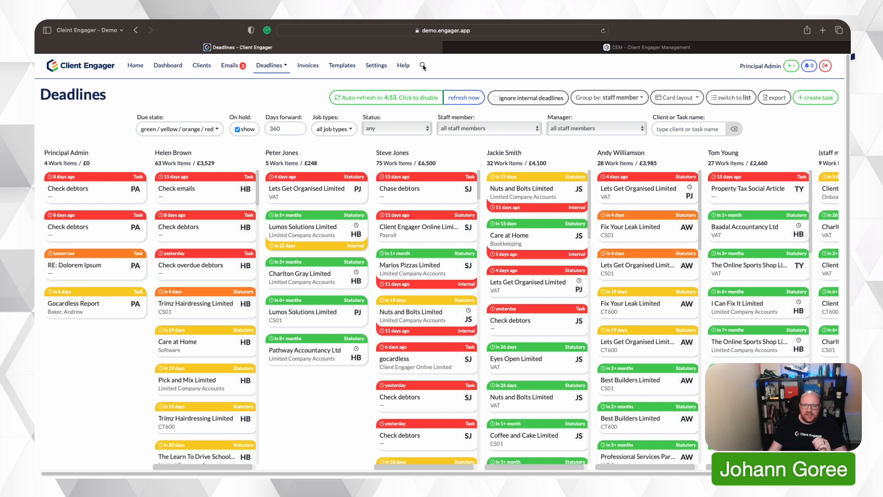
click(377, 66)
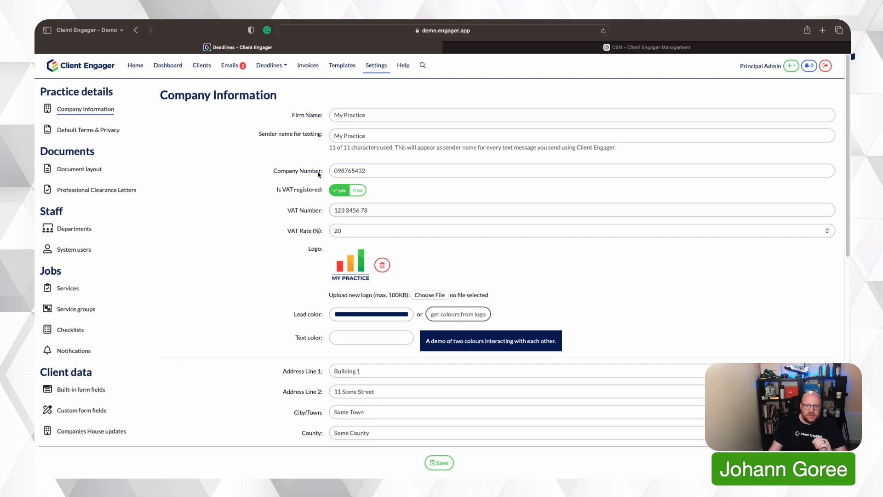
click(68, 288)
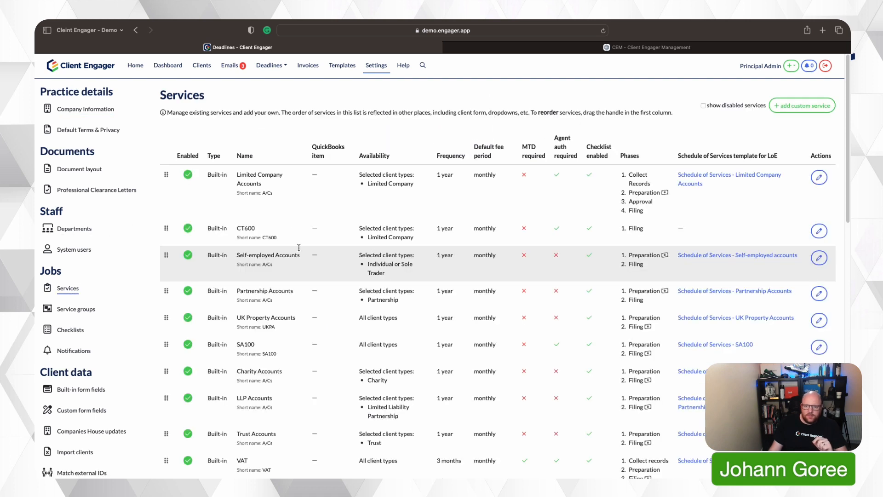
mouse_move(819, 177)
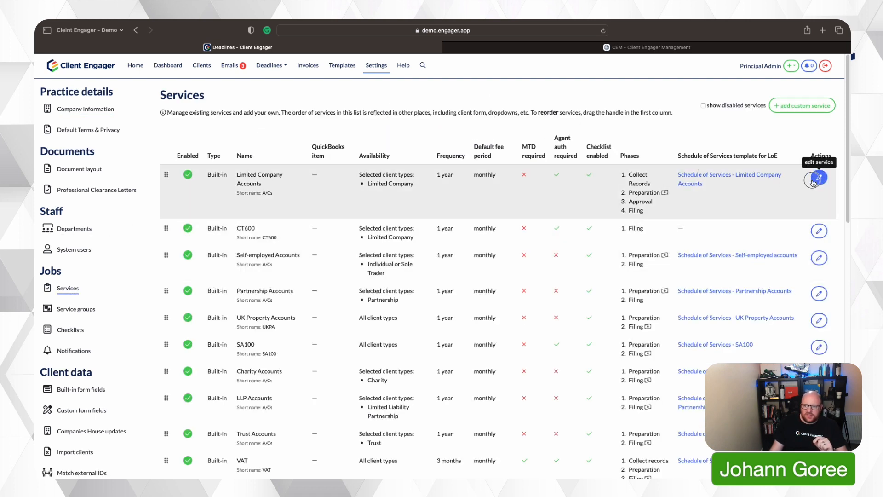
click(819, 179)
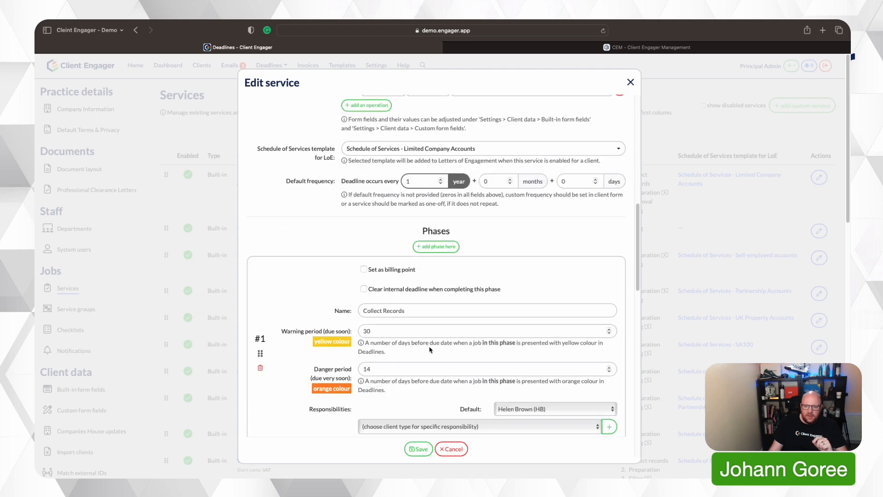
scroll(down, 3)
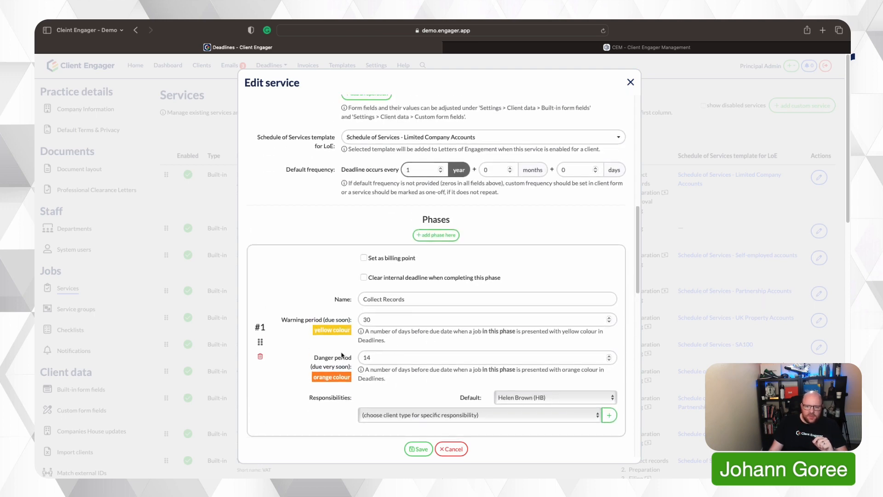
mouse_move(322, 384)
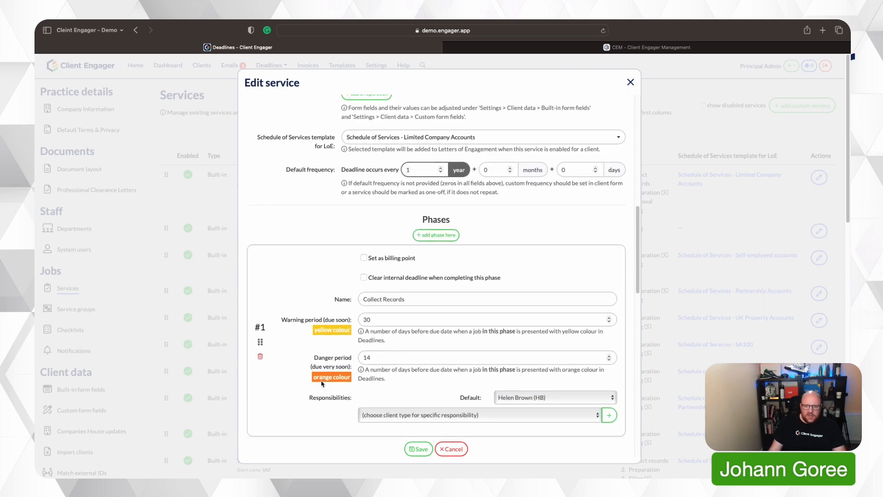
mouse_move(317, 335)
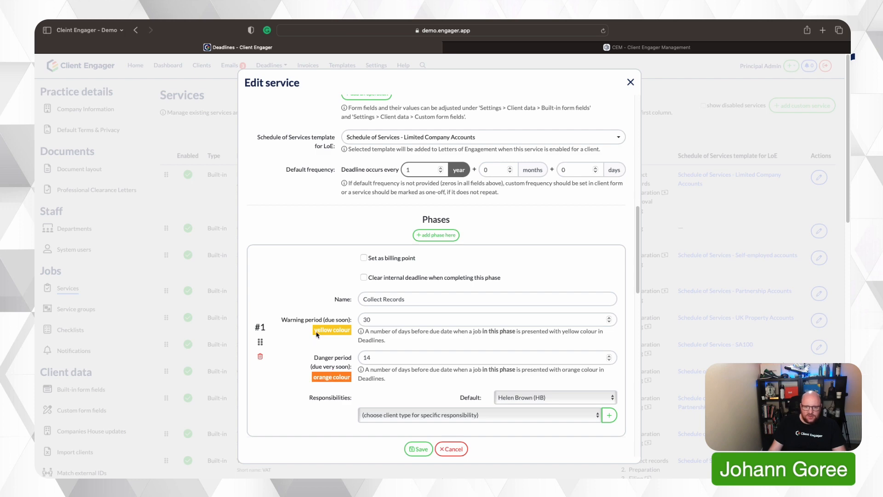
scroll(down, 3)
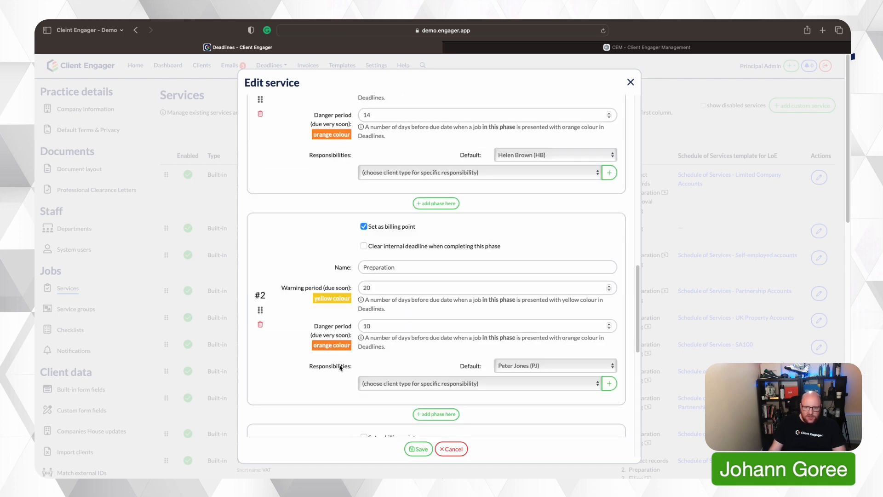
scroll(down, 3)
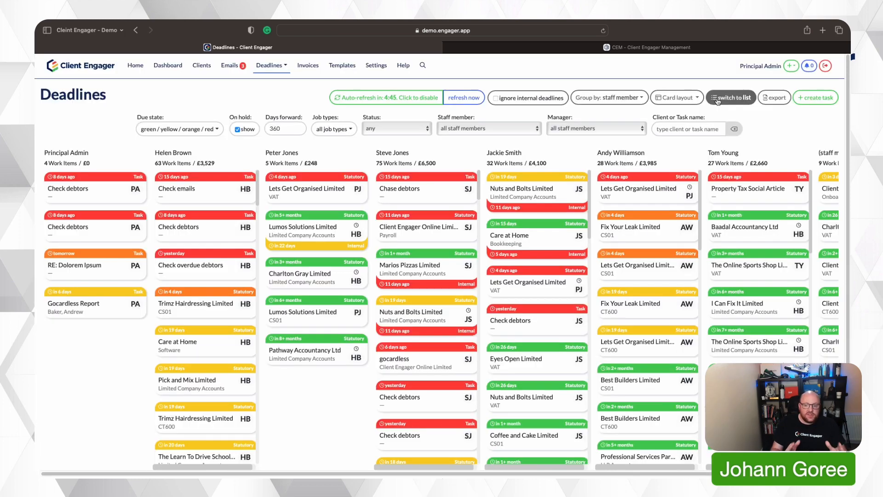
Switch to the week-grouped list and scroll through jobs' phase, status, checklist, fee and invoice
click(732, 97)
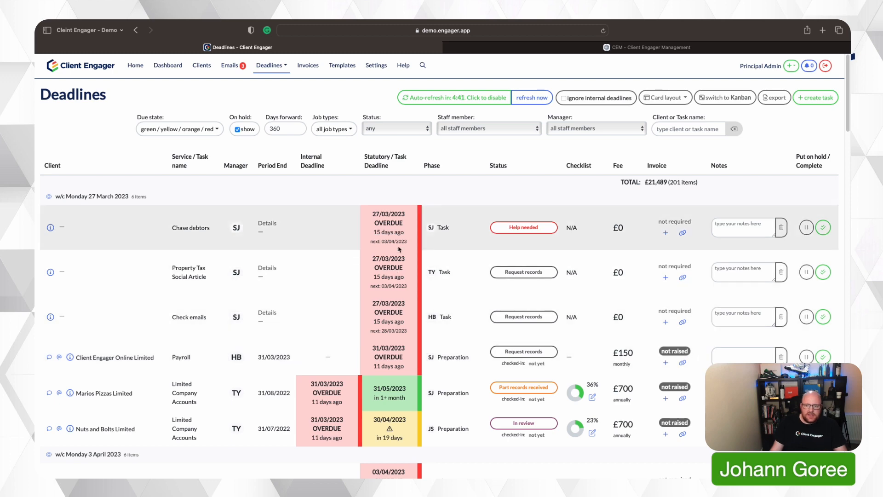
scroll(down, 3)
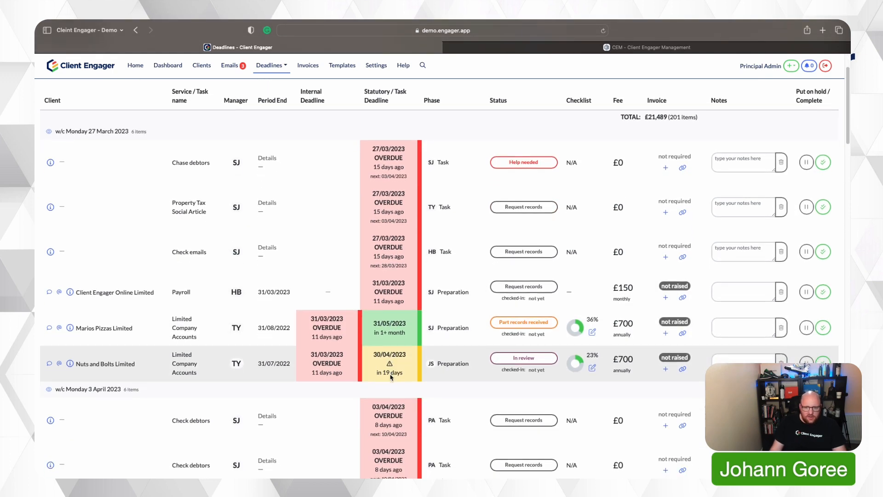
scroll(down, 3)
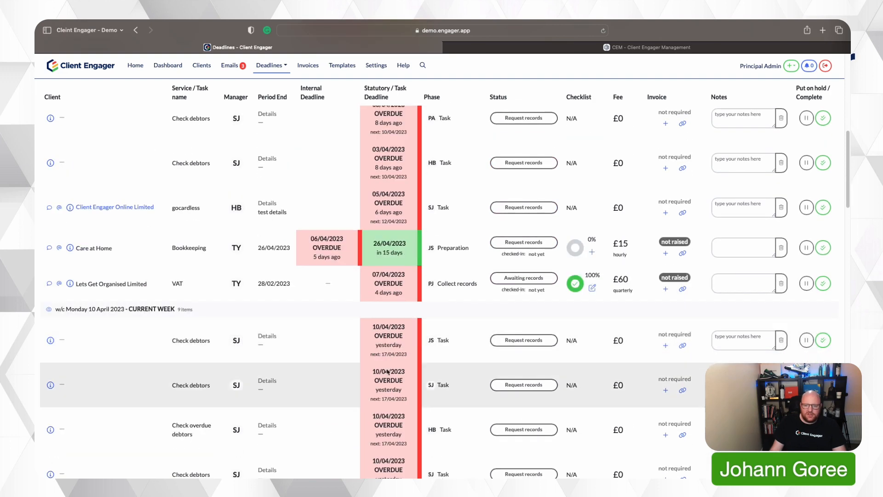